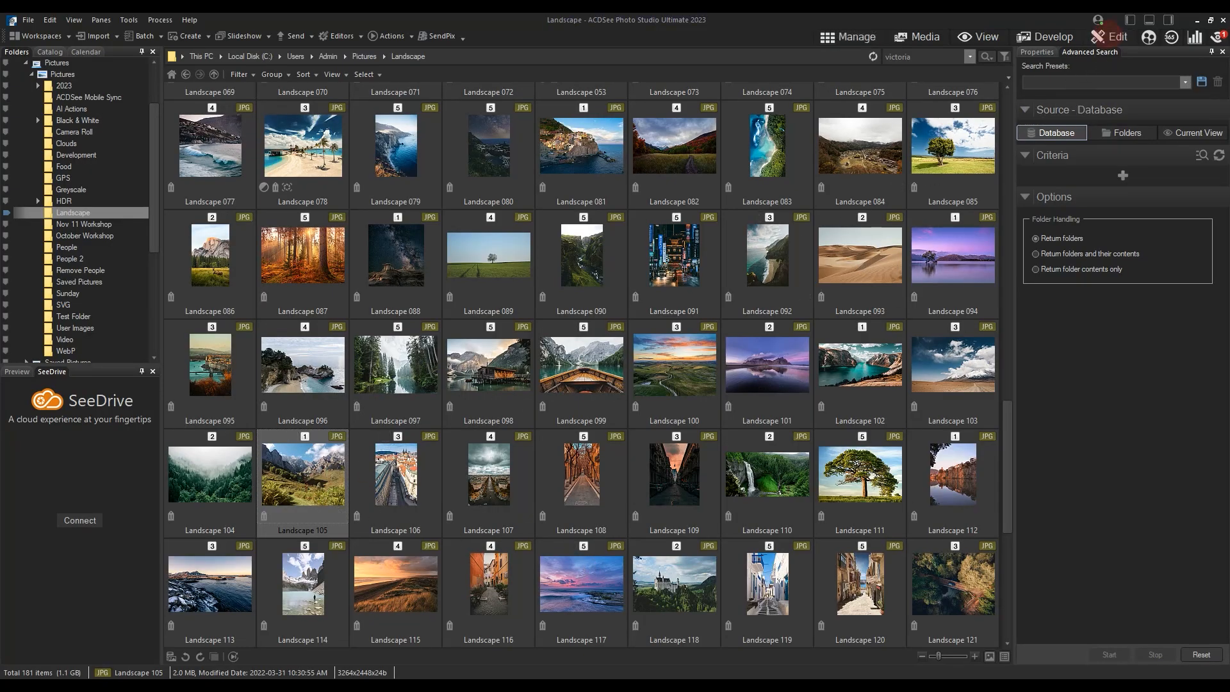
- Open the Landscape 105 mountain photo in Edit mode
click(1115, 36)
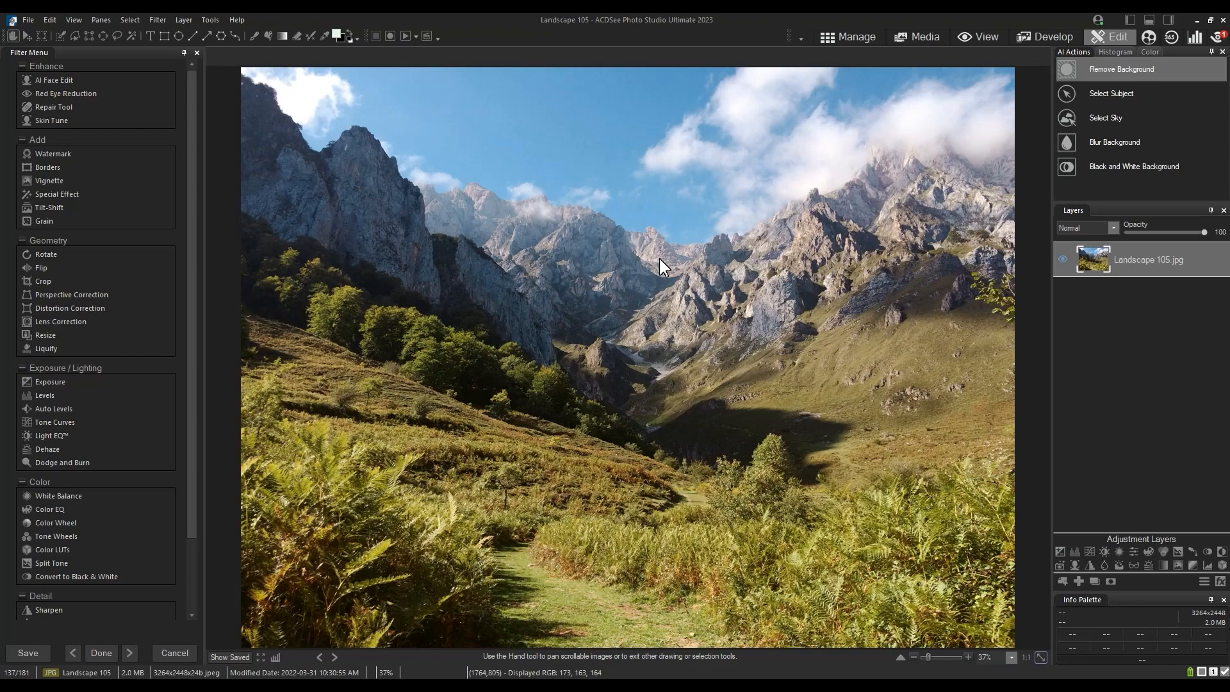
- Launch Luminance/Color Range from the Select menu
click(129, 20)
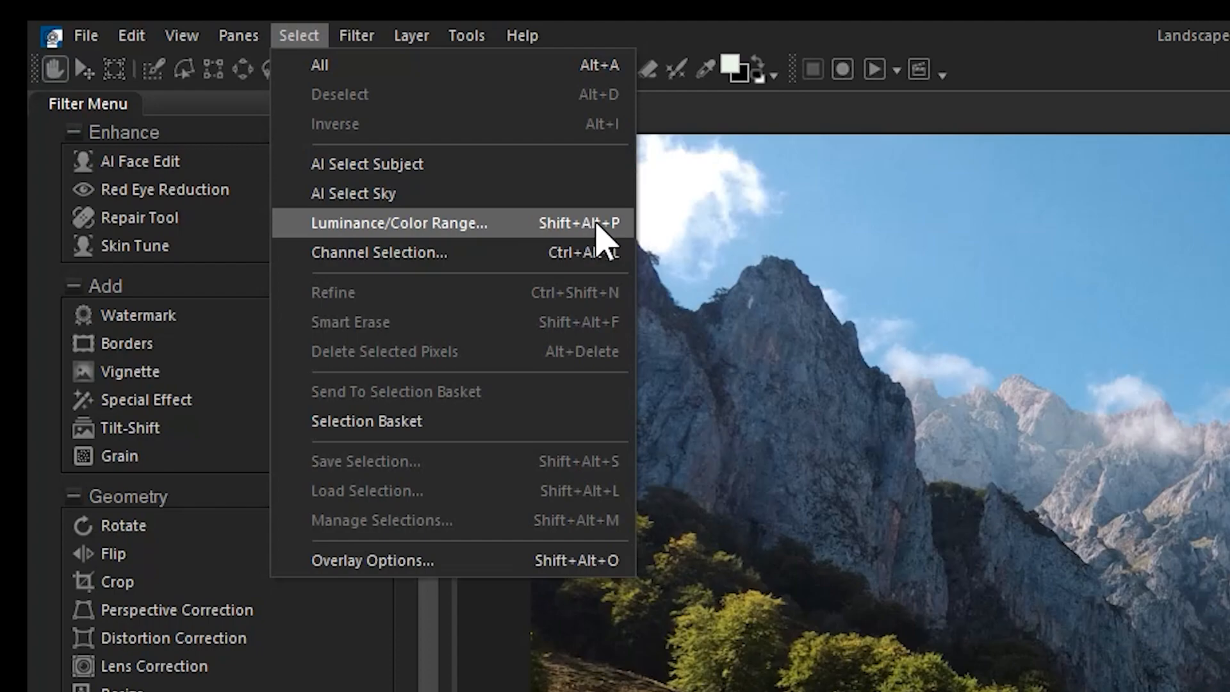
click(398, 222)
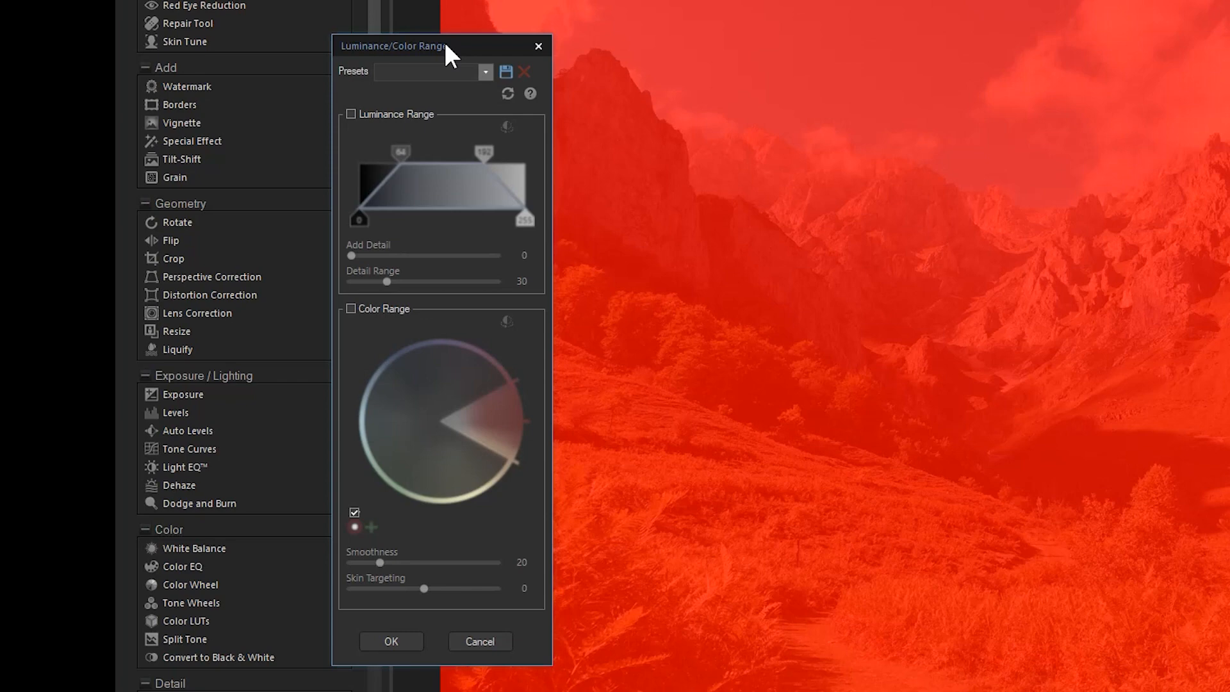
mouse_move(451, 57)
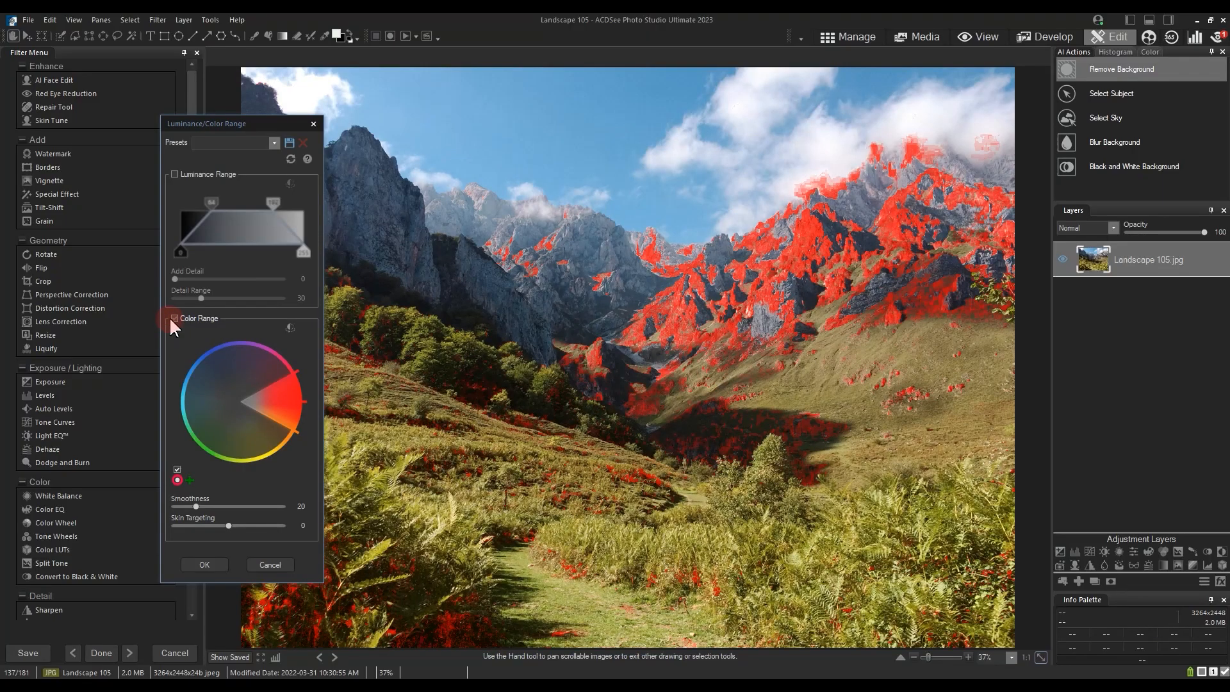
- Enable both Color Range and Luminance Range limiting for the selection
click(174, 319)
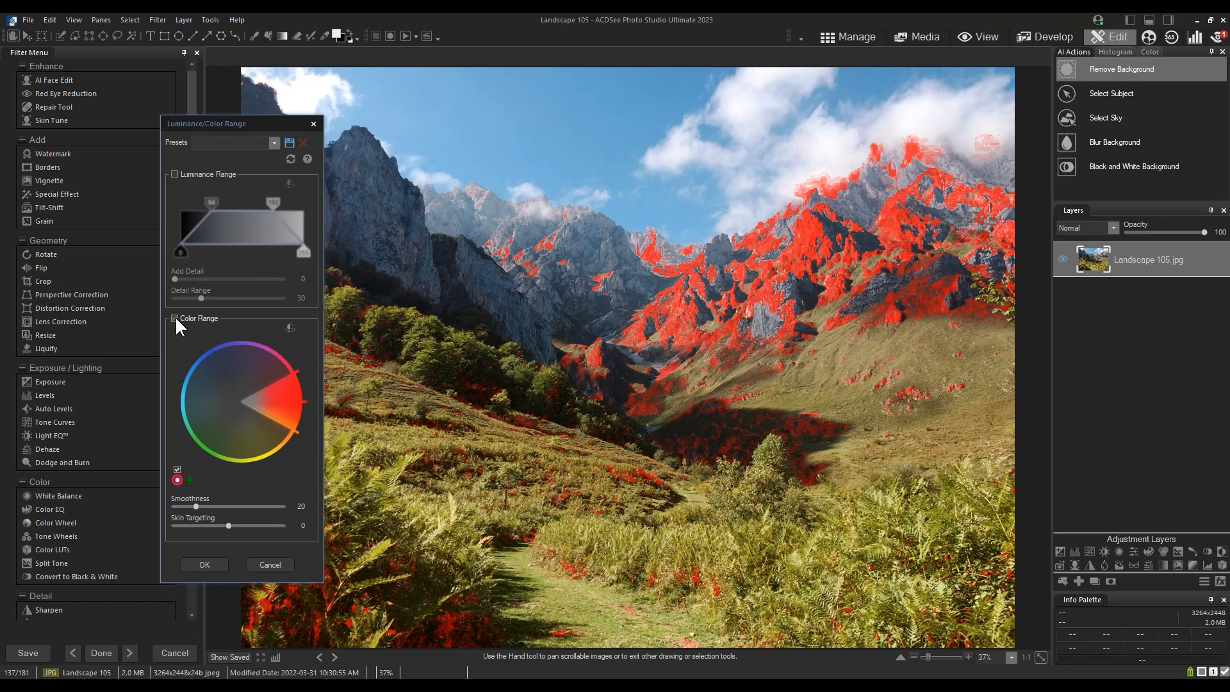
click(175, 318)
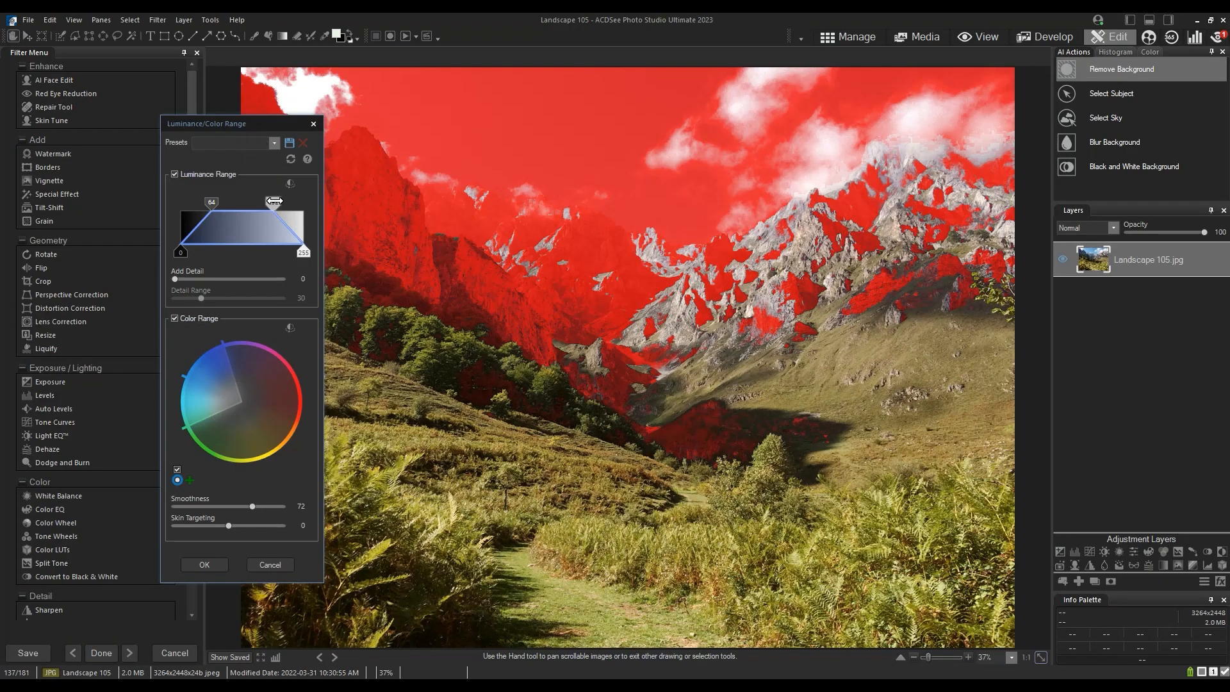
- Widen the luminance range handles out to 255 and down to 1
drag(270, 200, 288, 204)
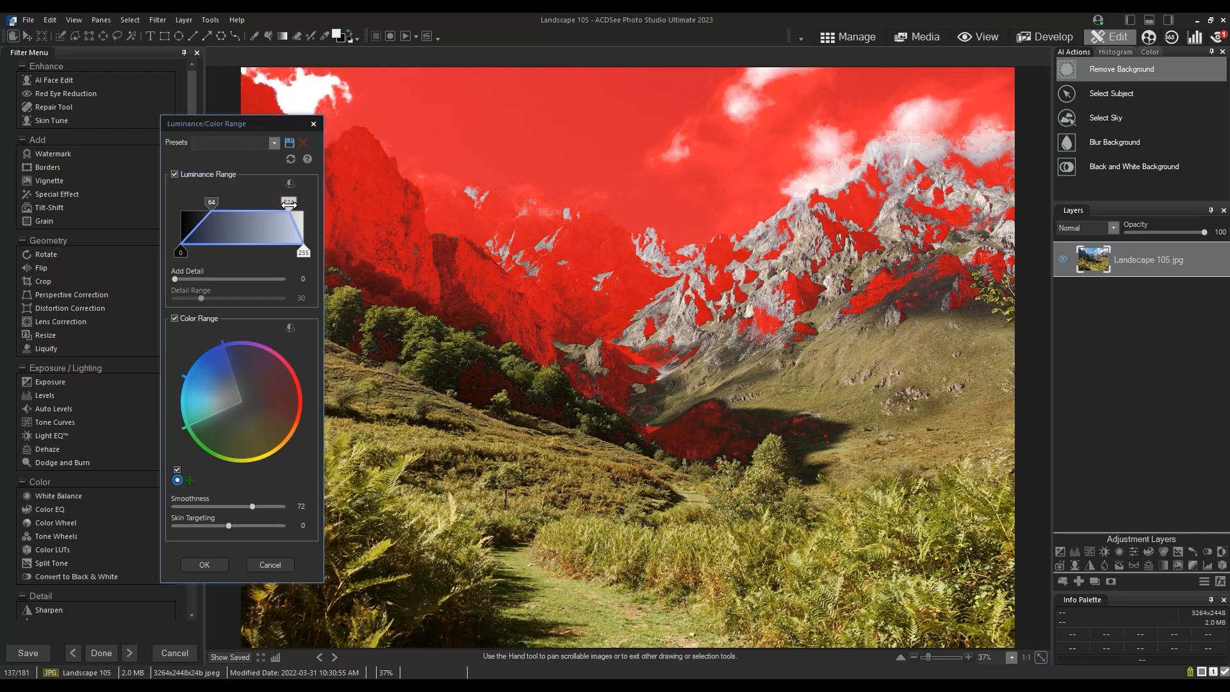
drag(288, 203, 306, 203)
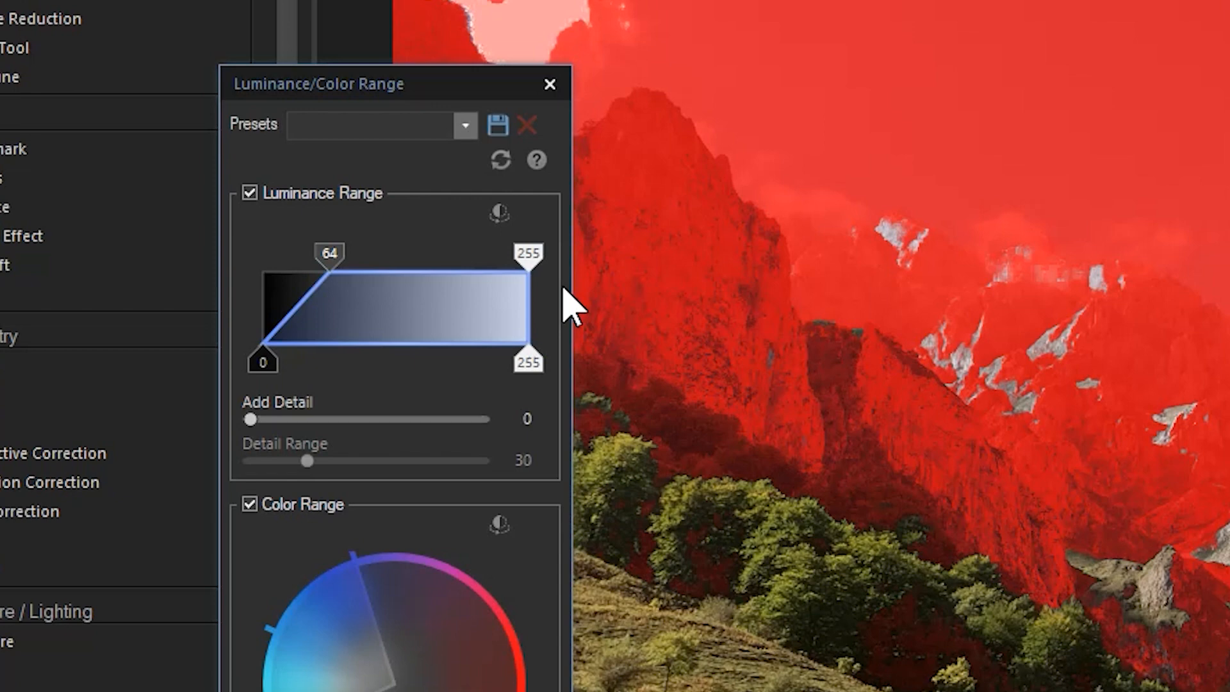
drag(328, 252, 262, 253)
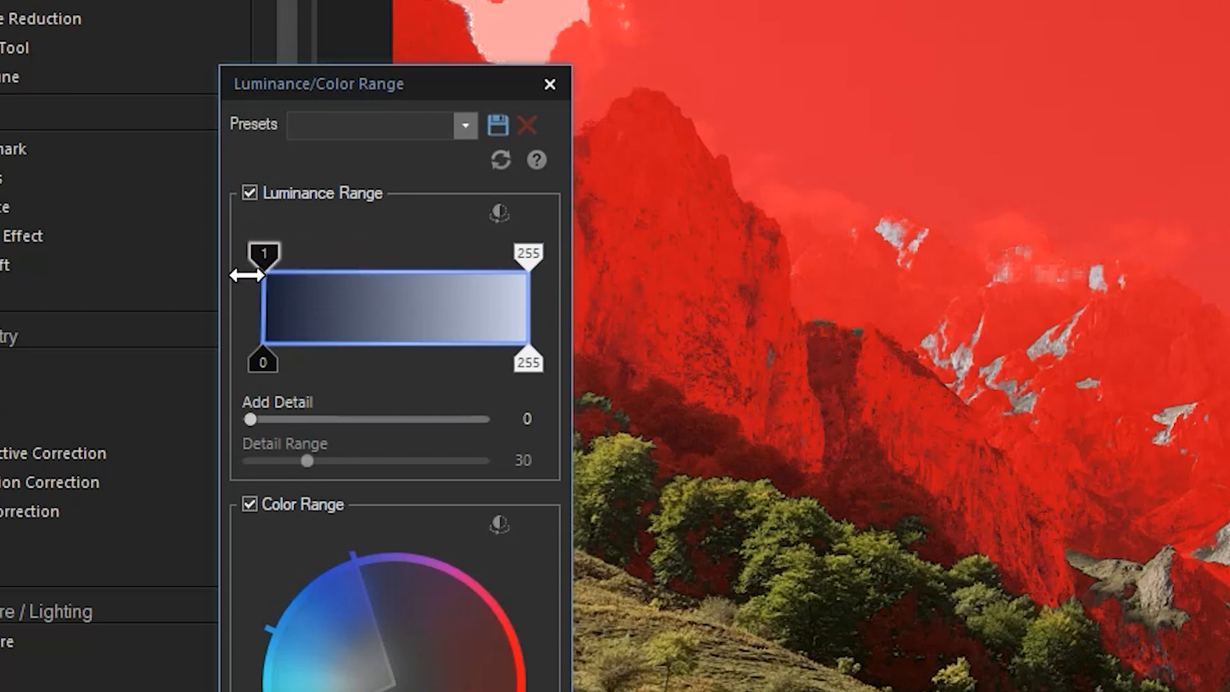
drag(265, 253, 328, 252)
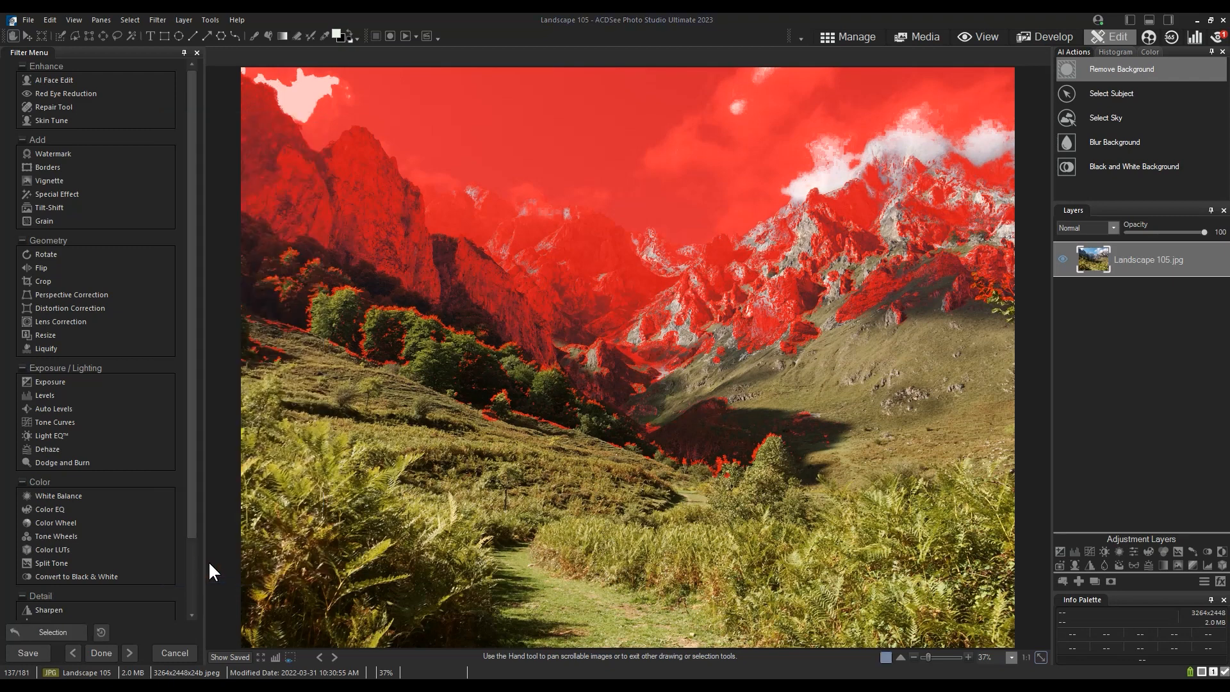
mouse_move(875, 356)
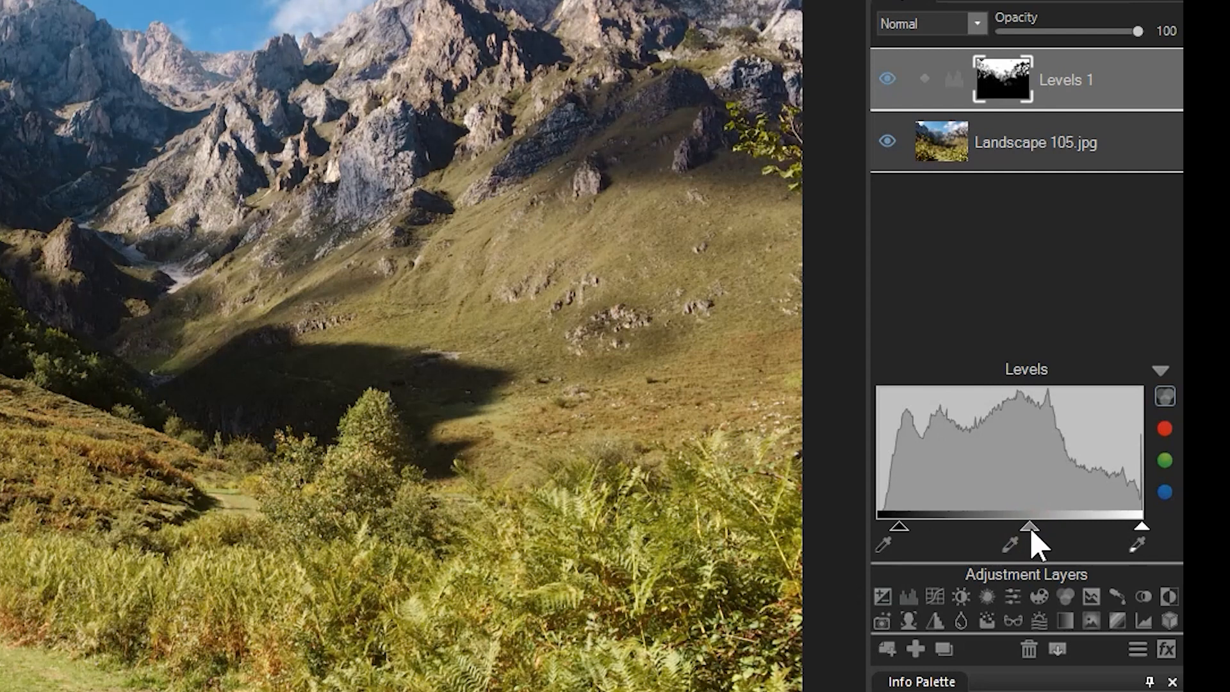
- Move the Levels midtone slider to darken the masked sky and peaks
click(1160, 370)
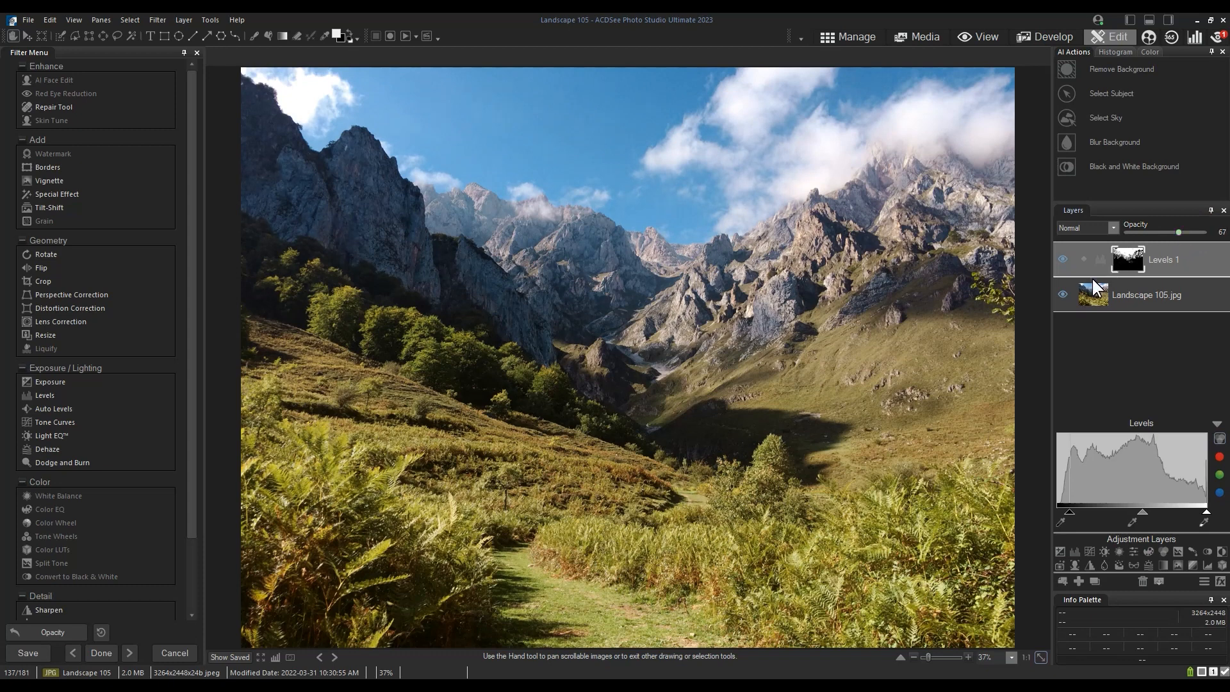
click(1062, 259)
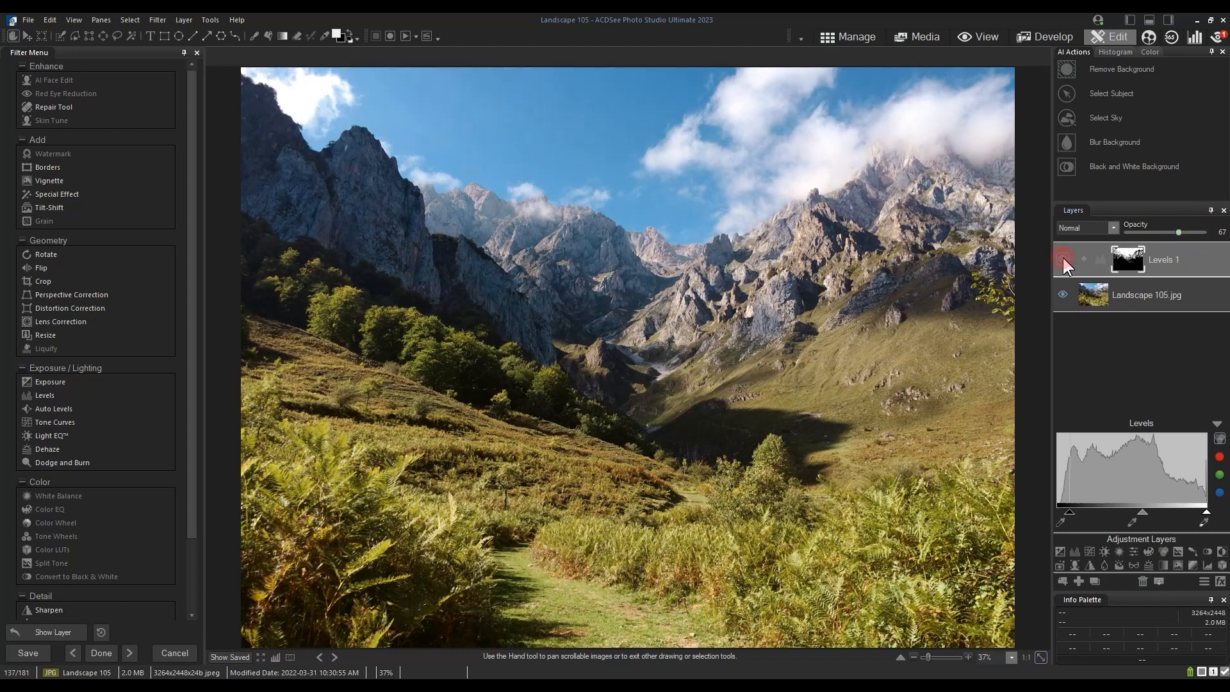
click(1064, 259)
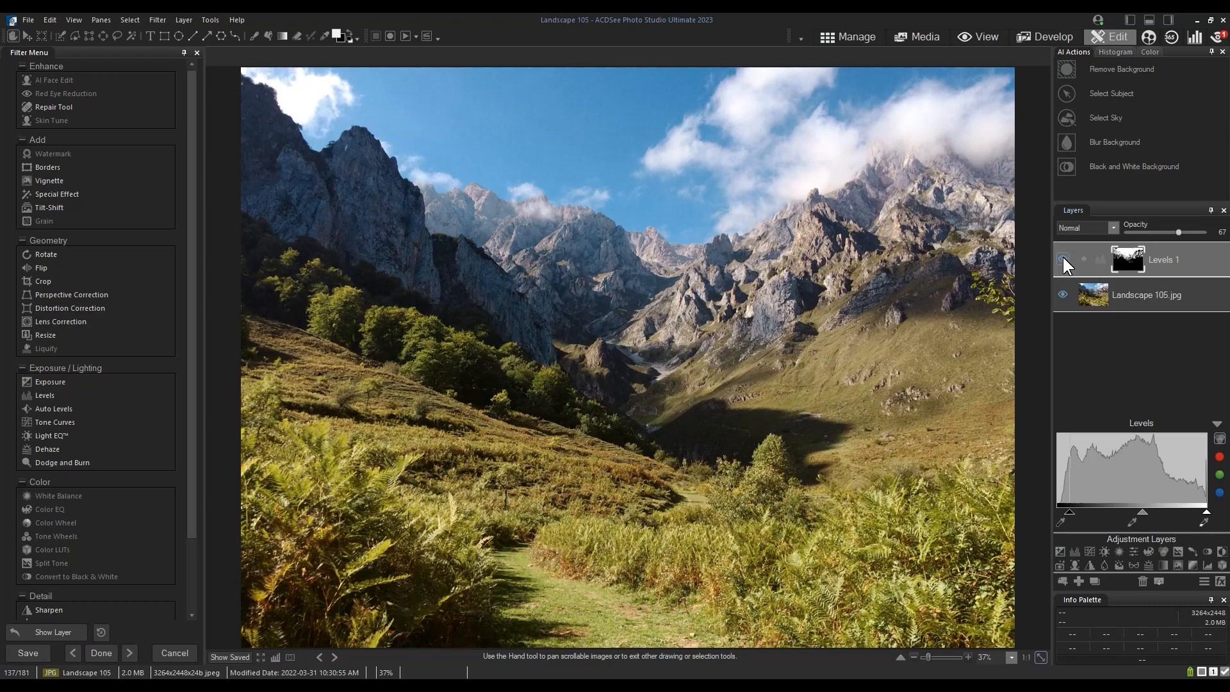
click(1062, 259)
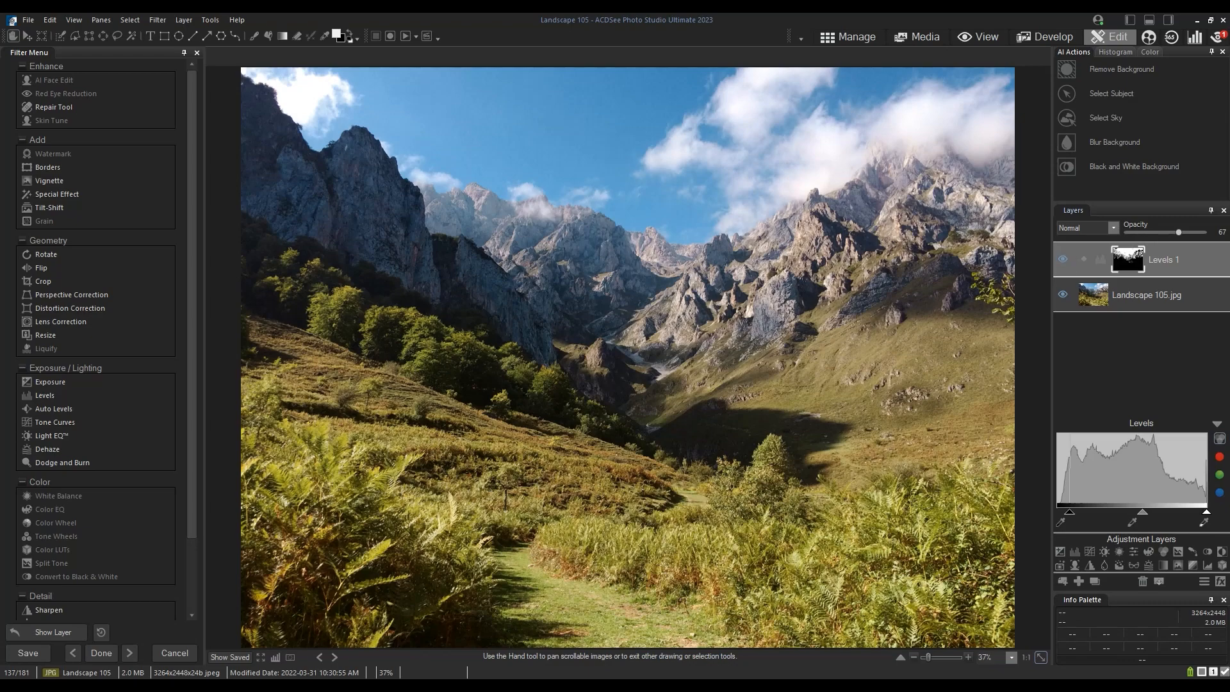